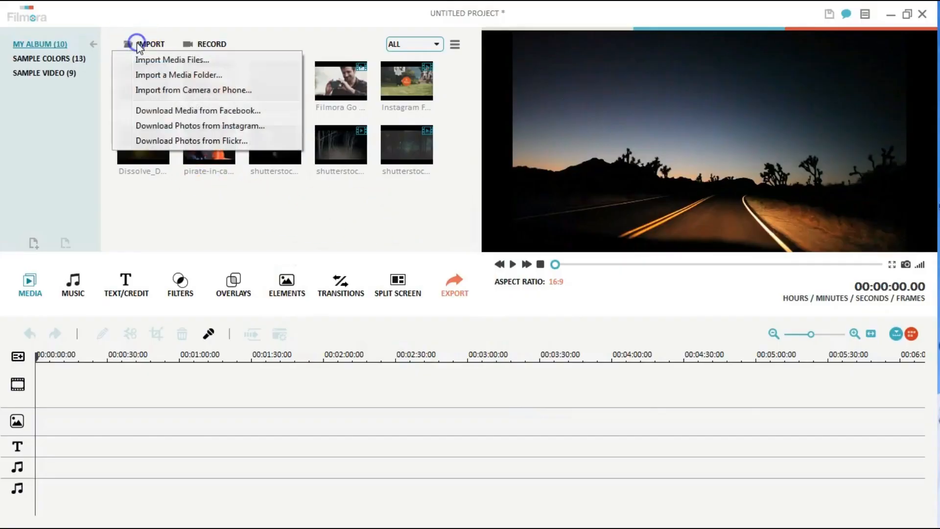
Import the walking.mov clip into the media library.
click(172, 60)
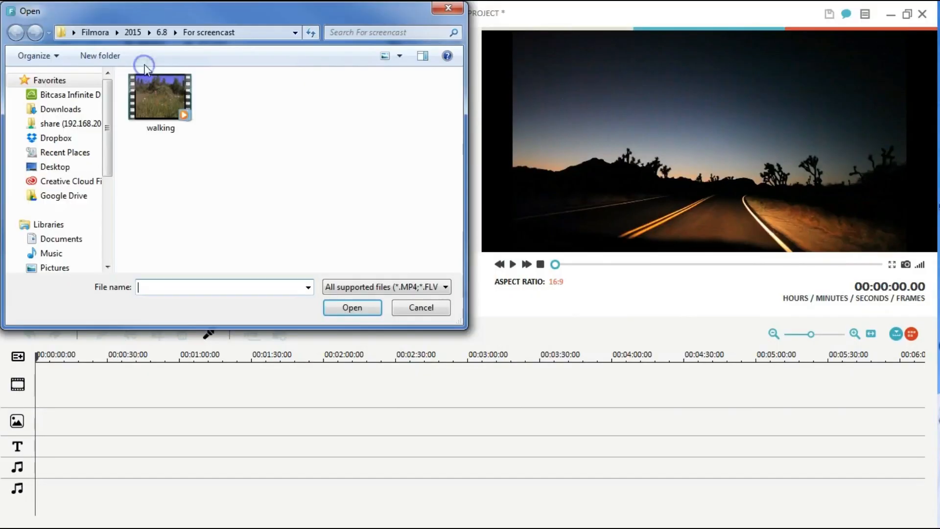
click(352, 307)
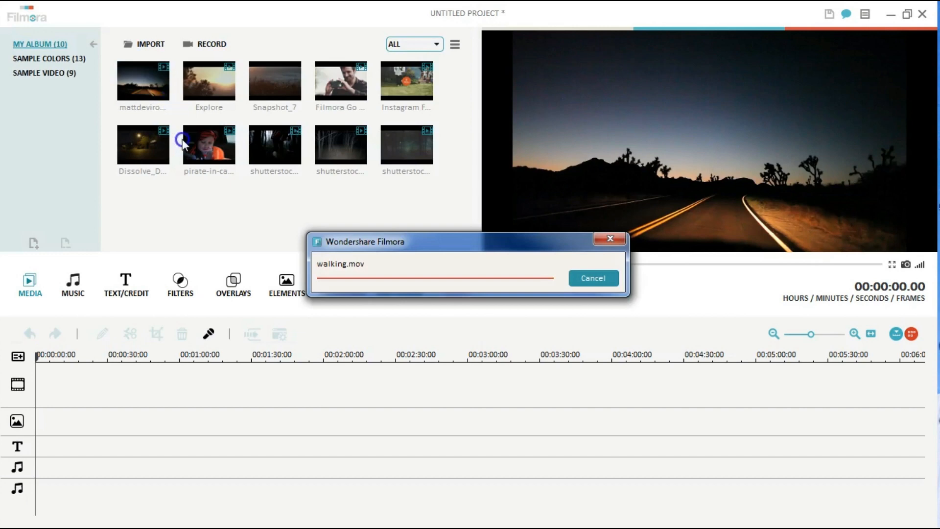
Launch Video Stabilization on the walking clip from its right-click menu.
right_click(145, 209)
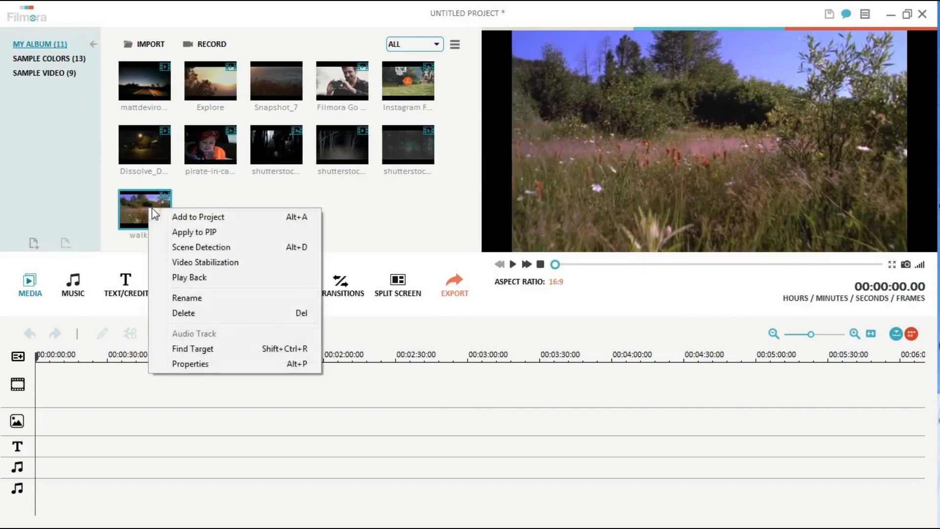
click(205, 263)
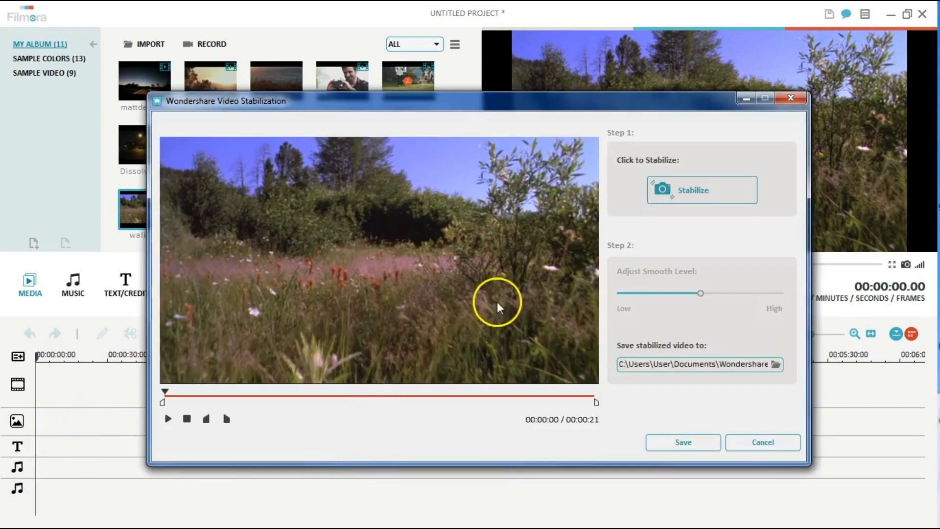
Stabilize the walking clip and play the Before/After comparison preview.
click(700, 189)
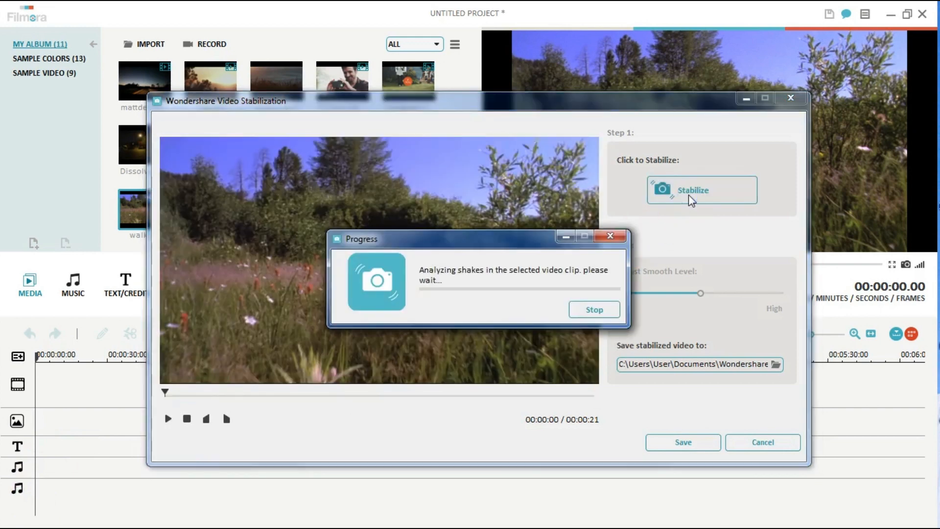
mouse_move(282, 439)
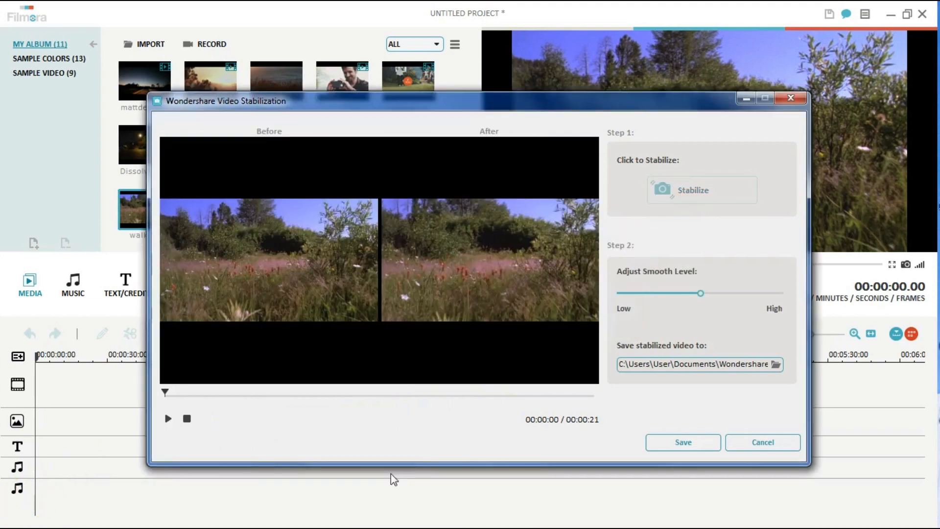
click(168, 418)
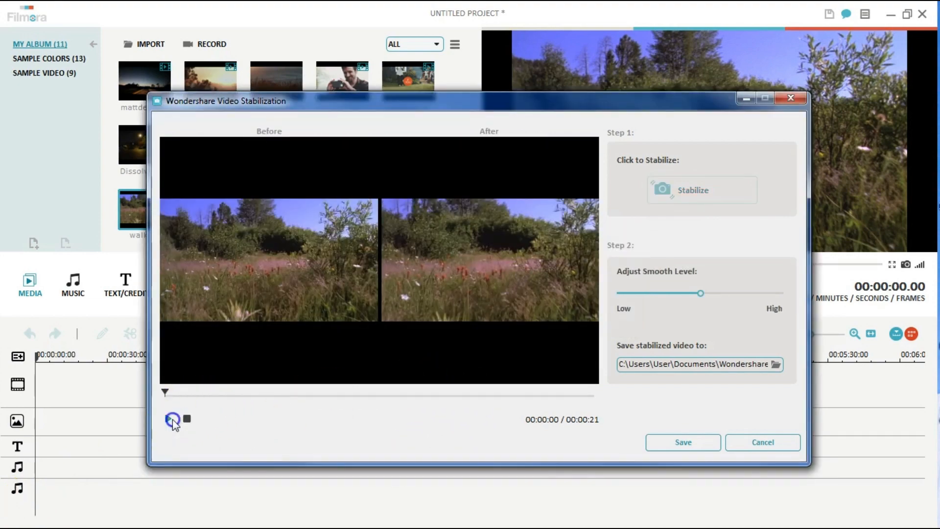
click(173, 418)
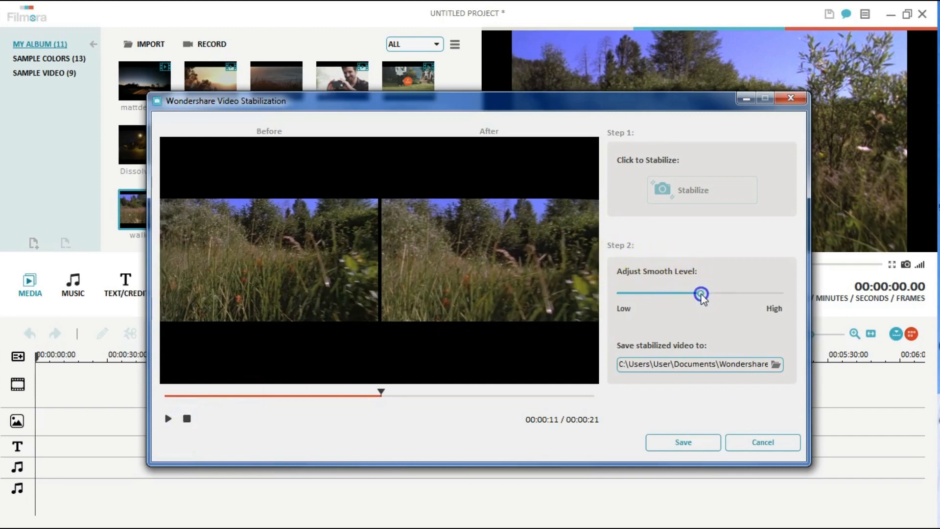
Lower then restore the Adjust Smooth Level slider and replay the comparison.
drag(701, 292, 680, 293)
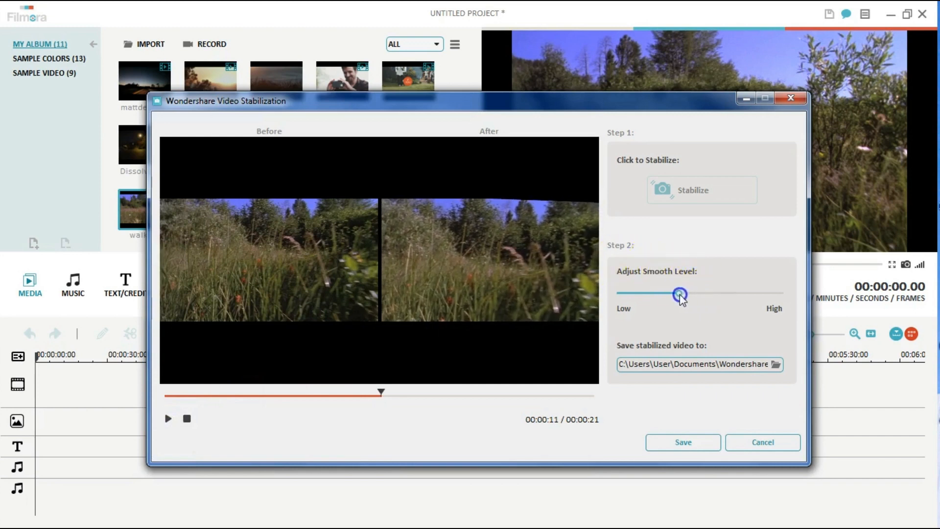
drag(679, 294, 698, 294)
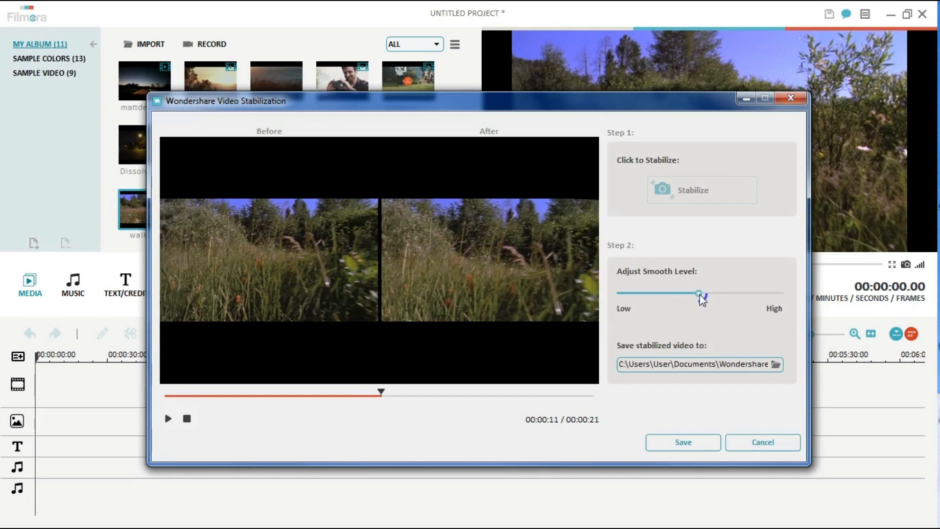
click(167, 418)
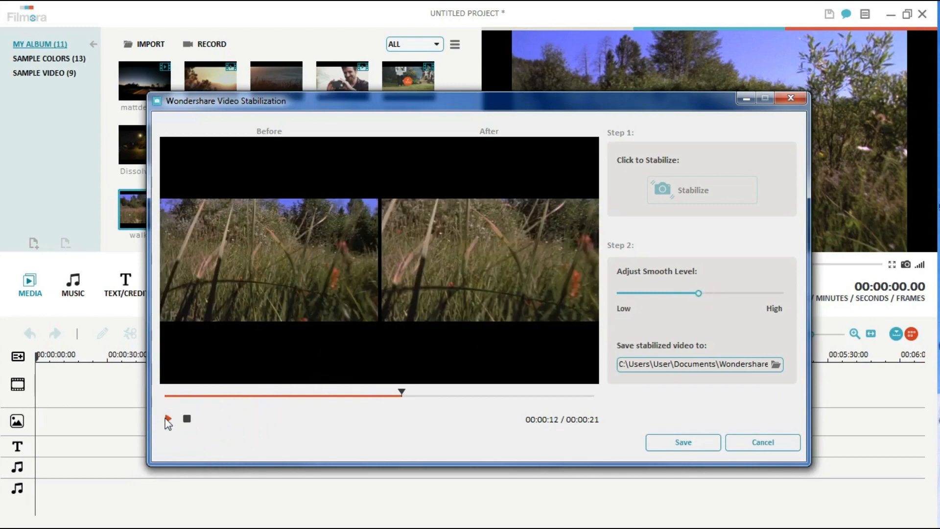
click(682, 442)
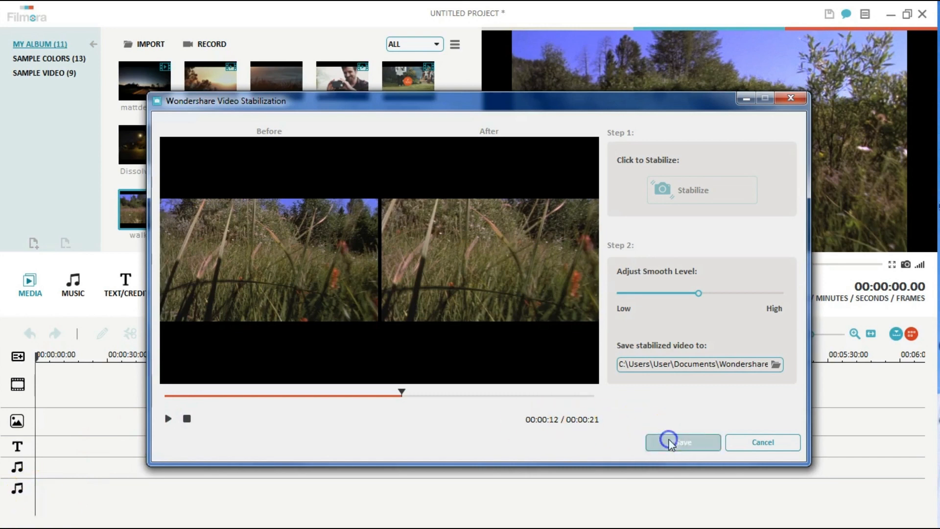
Save the stabilized clip as walking_1 and play it back in the preview.
click(681, 442)
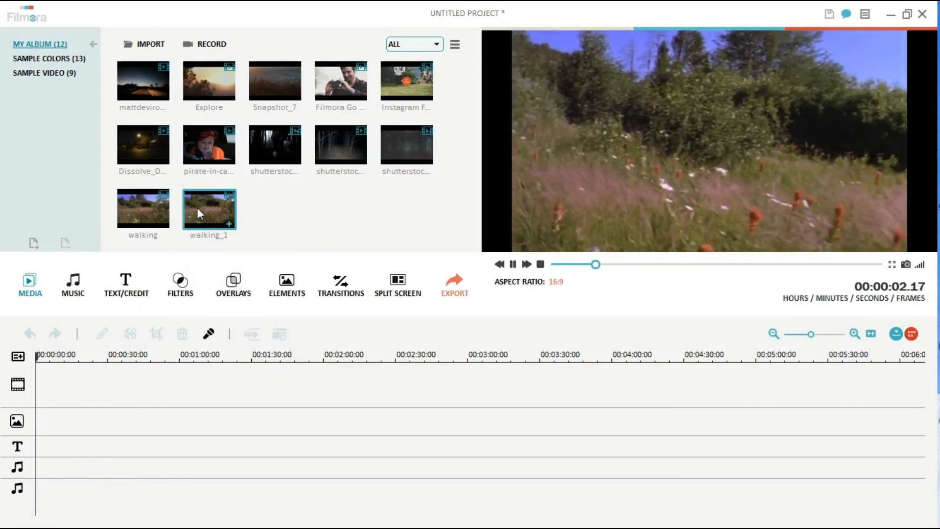
click(512, 263)
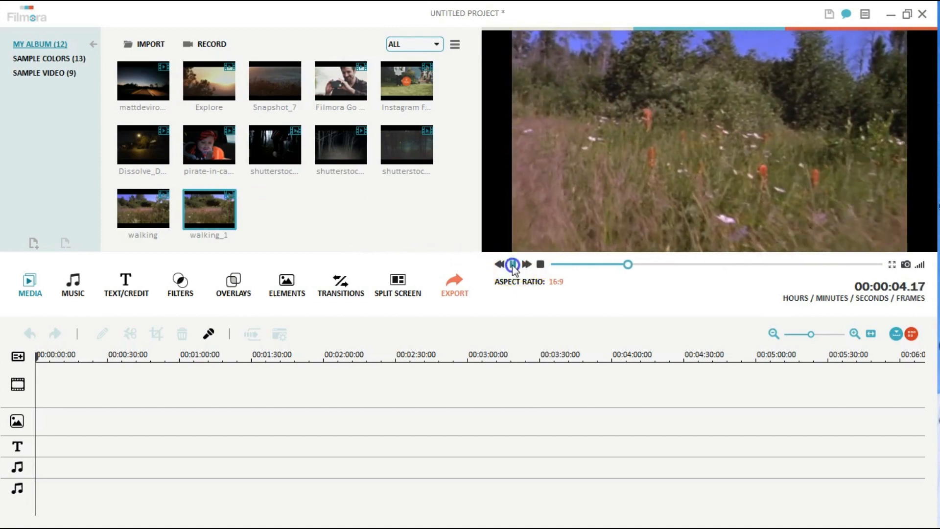